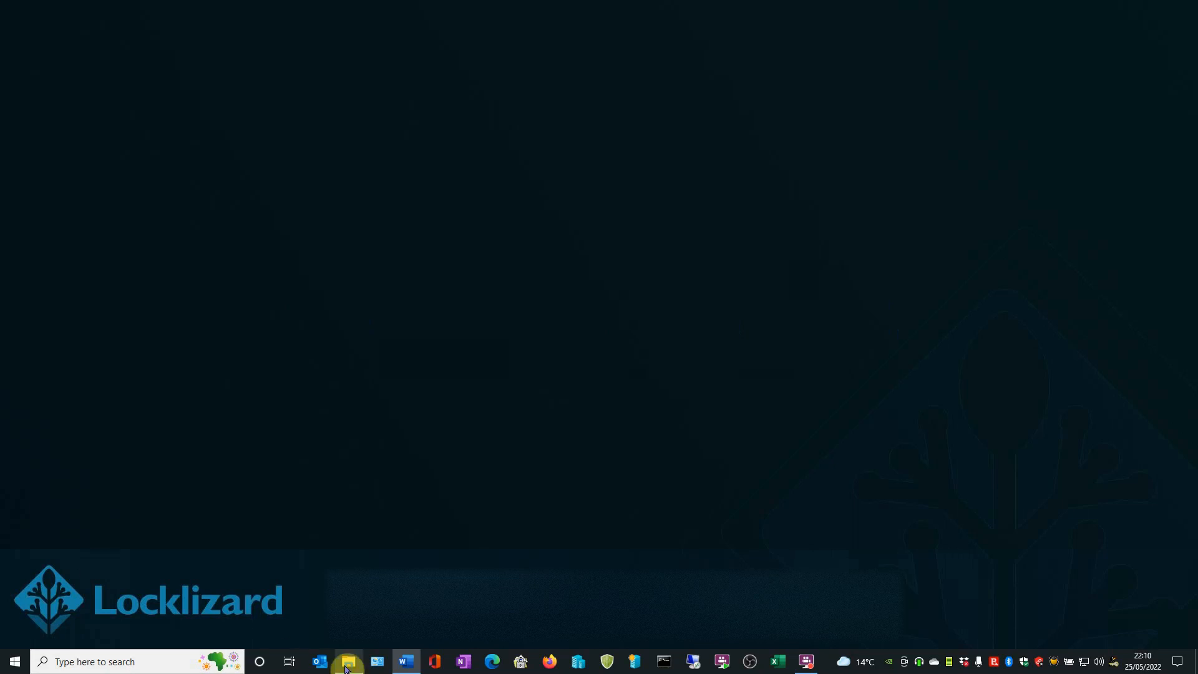
Show the file actions for Access-Overview.pdf in the _1Demo Files folder
left_click(348, 661)
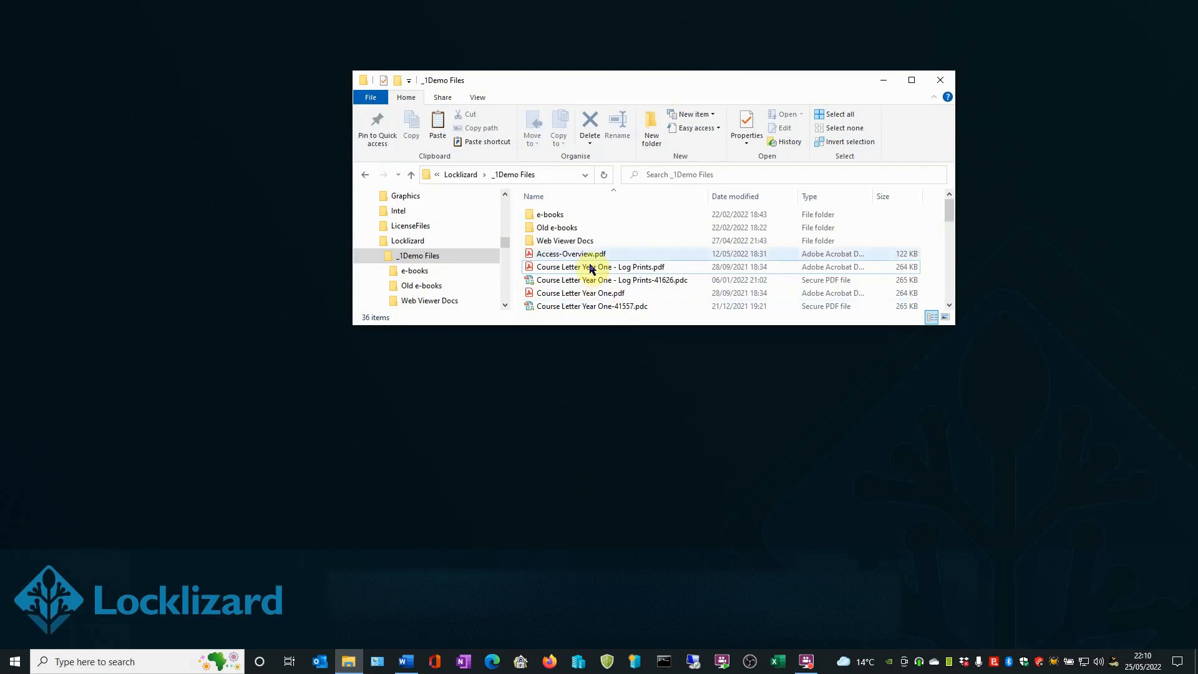
right_click(571, 253)
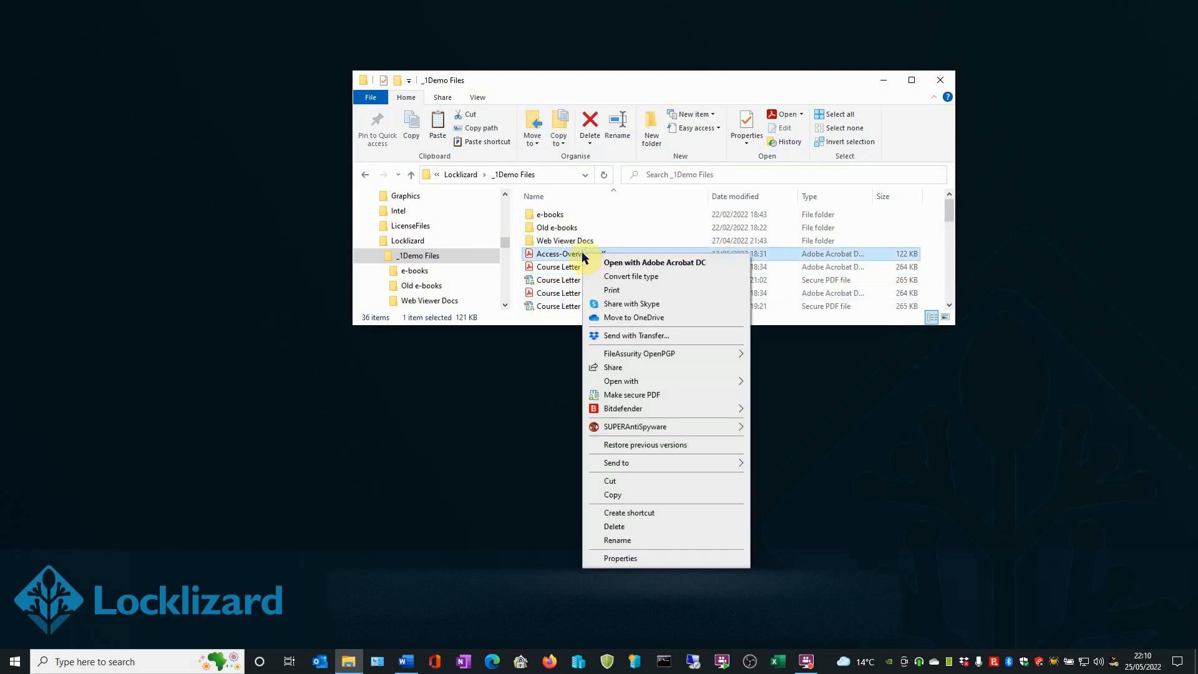
mouse_move(631, 395)
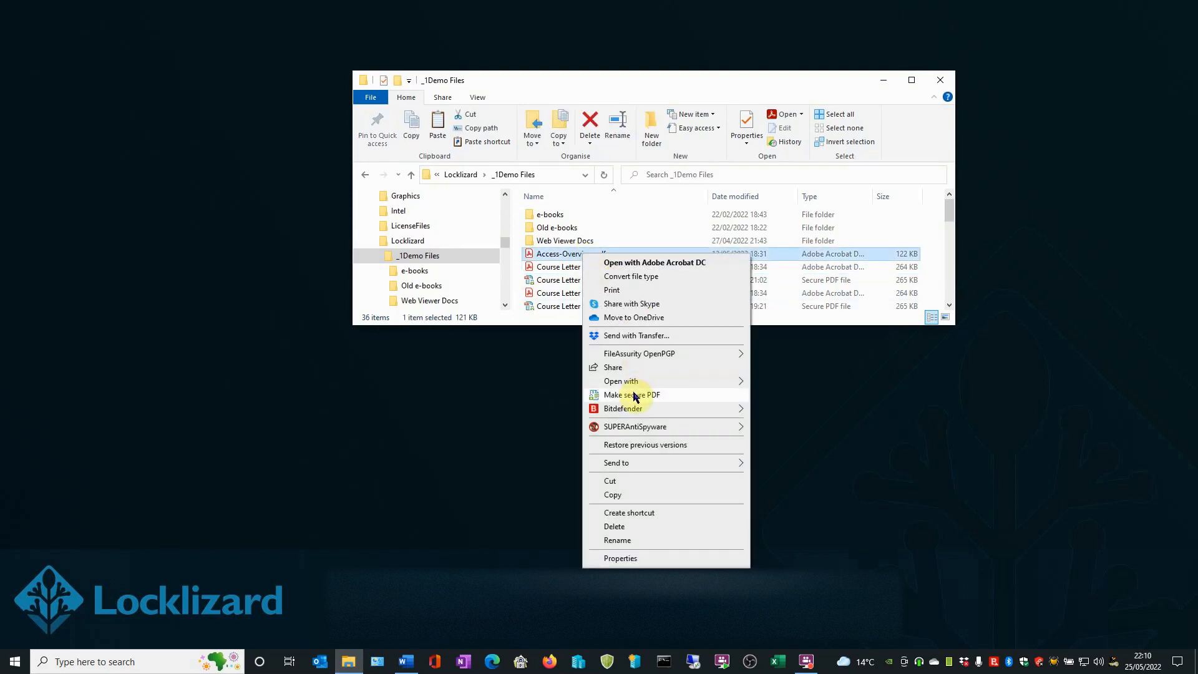
Start Make secure PDF for Access-Overview.pdf, reviewing Document Access then Printing & Viewing settings
left_click(630, 395)
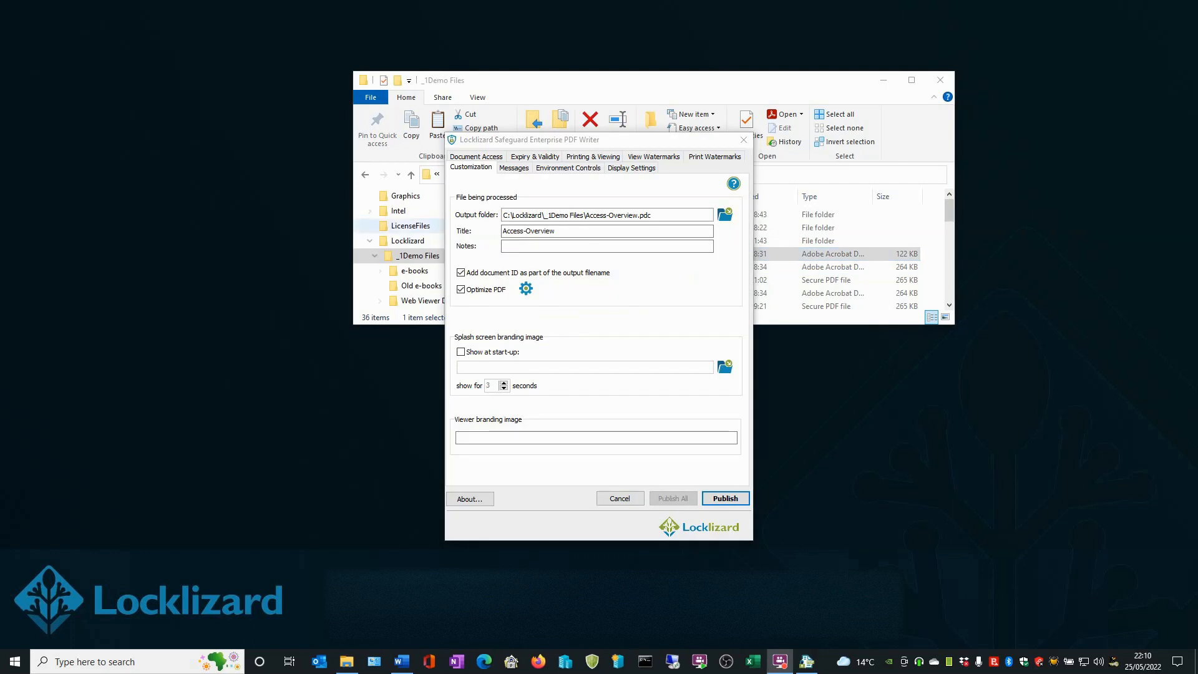
left_click(476, 156)
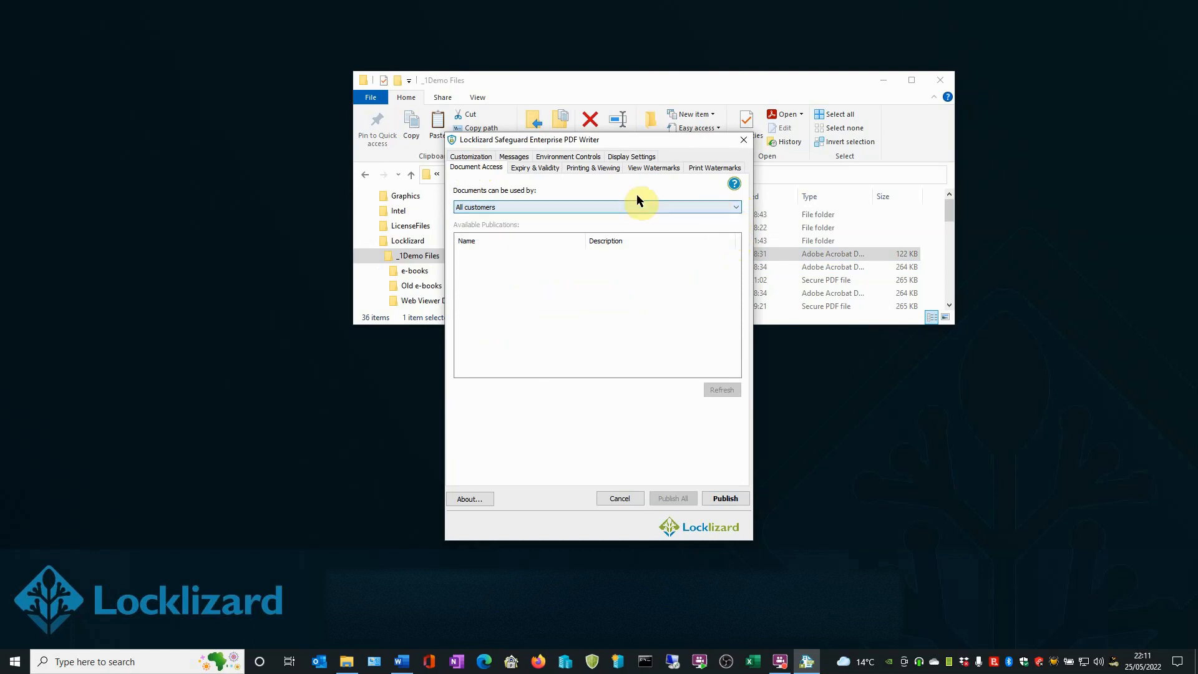
left_click(593, 167)
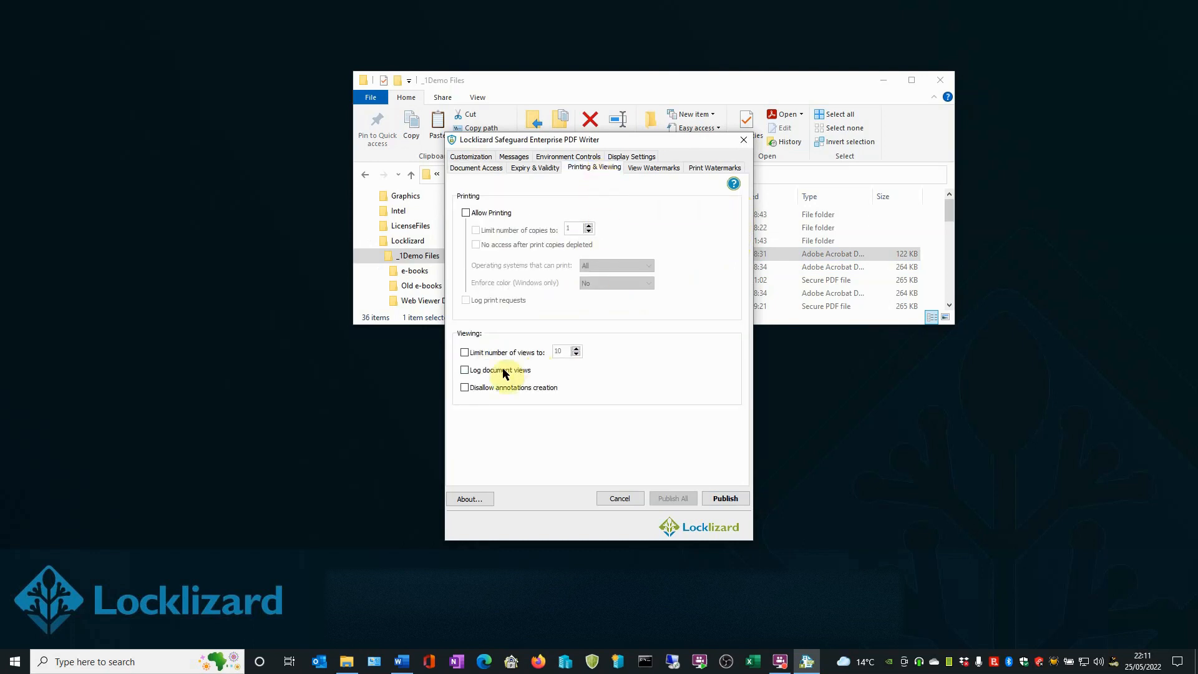
mouse_move(518, 380)
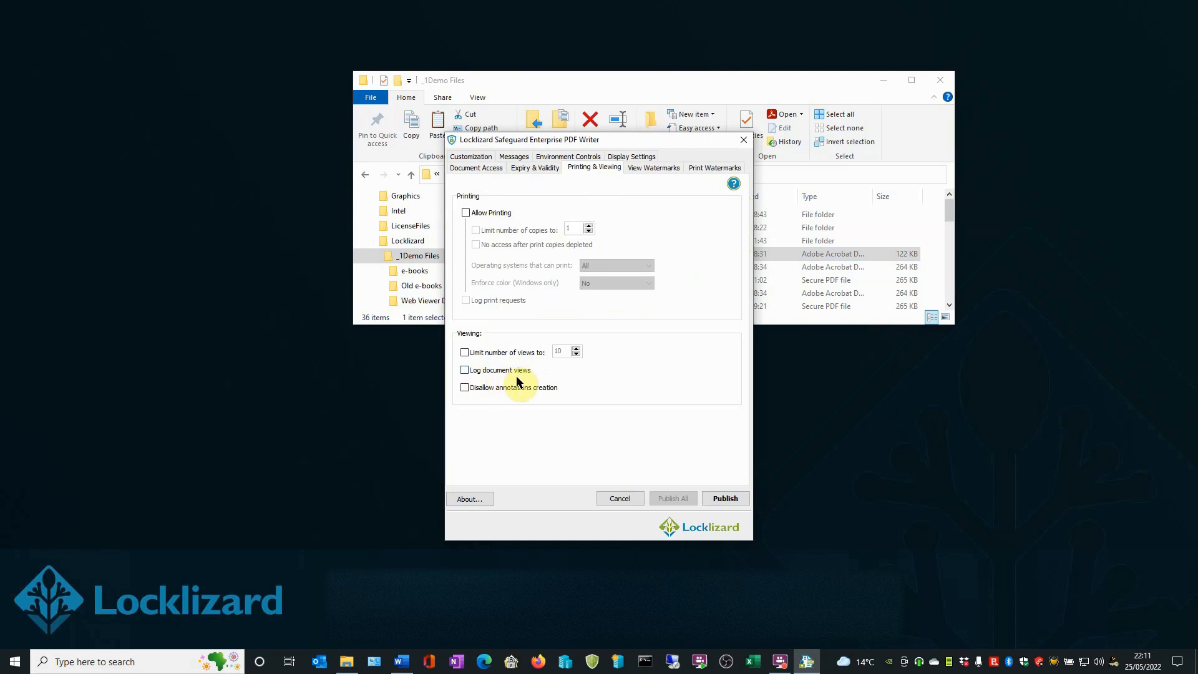
mouse_move(616, 191)
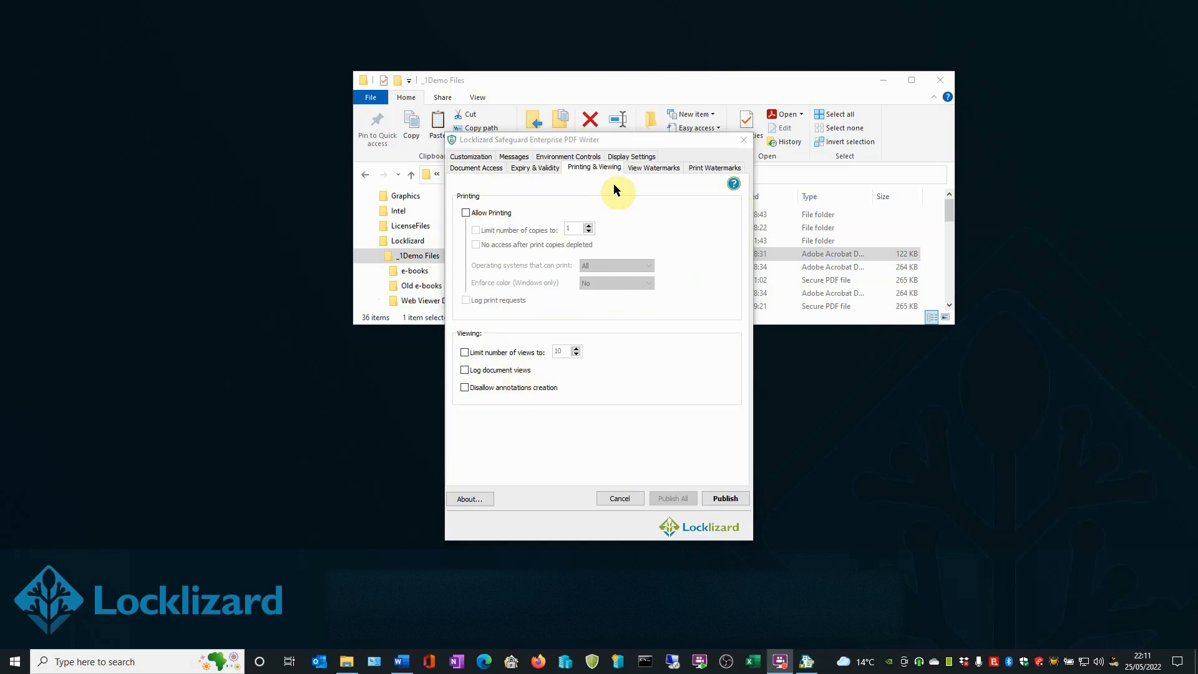
Review the View Watermarks settings, then the Environment Controls with screen capture disallowed
left_click(653, 167)
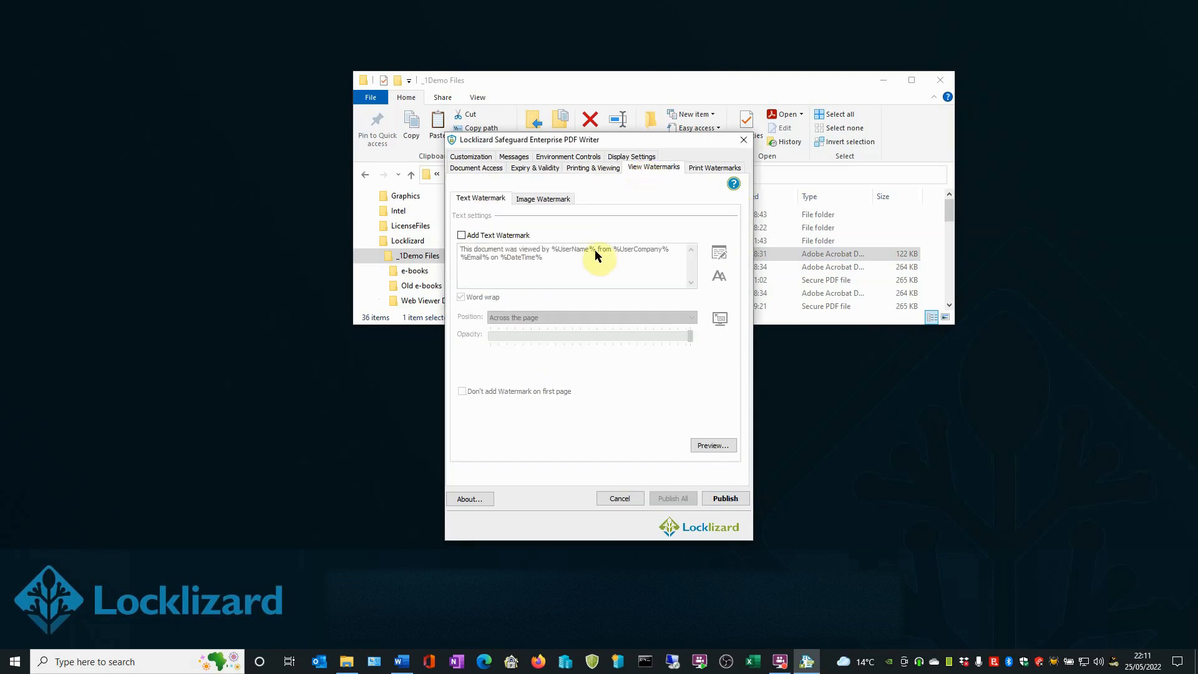
mouse_move(558, 275)
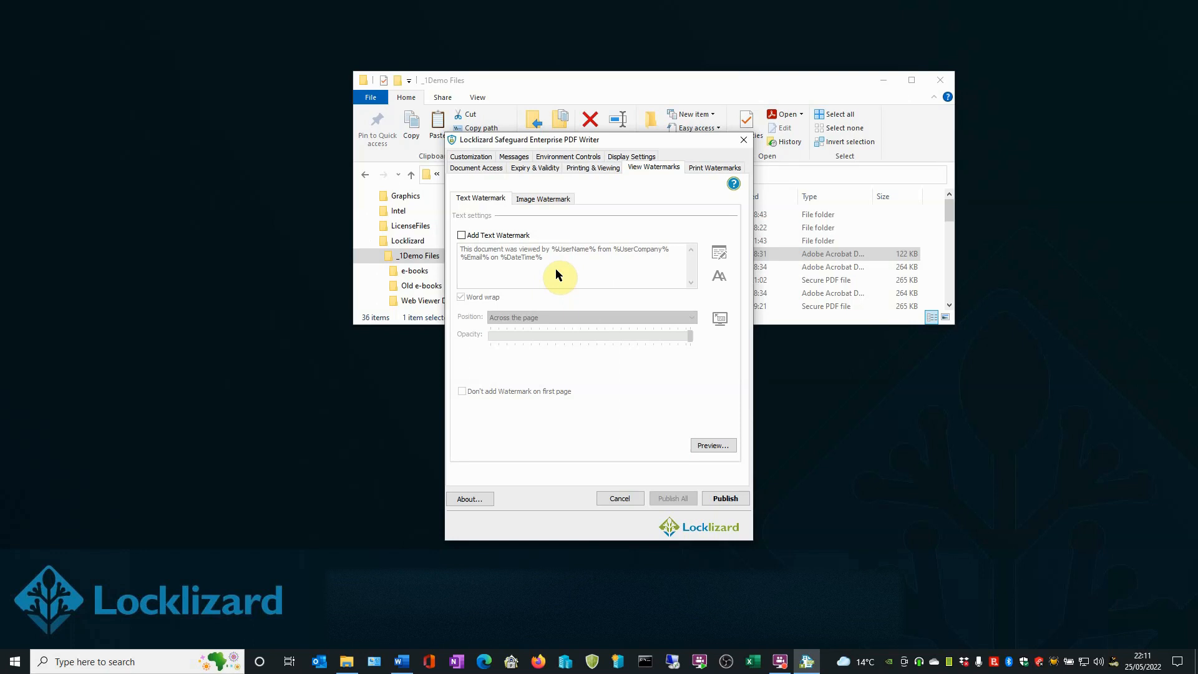
mouse_move(551, 272)
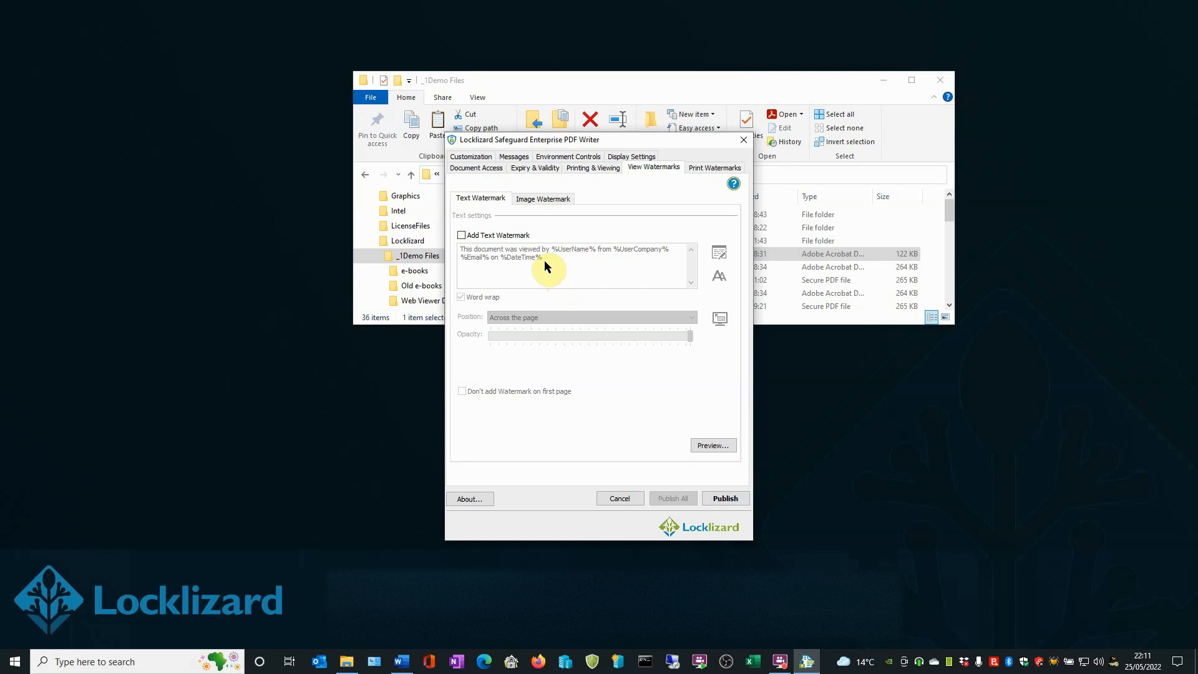
left_click(568, 167)
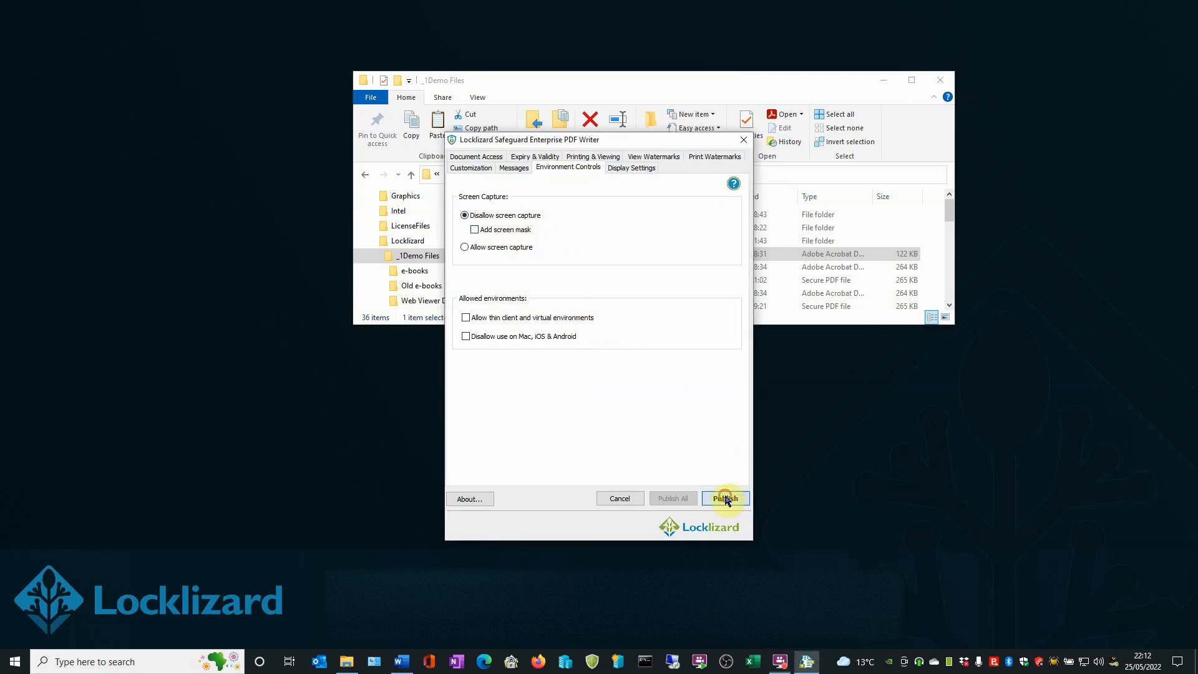
Publish the protected document as Access-Overview-44764.pdc and acknowledge the success report
left_click(724, 498)
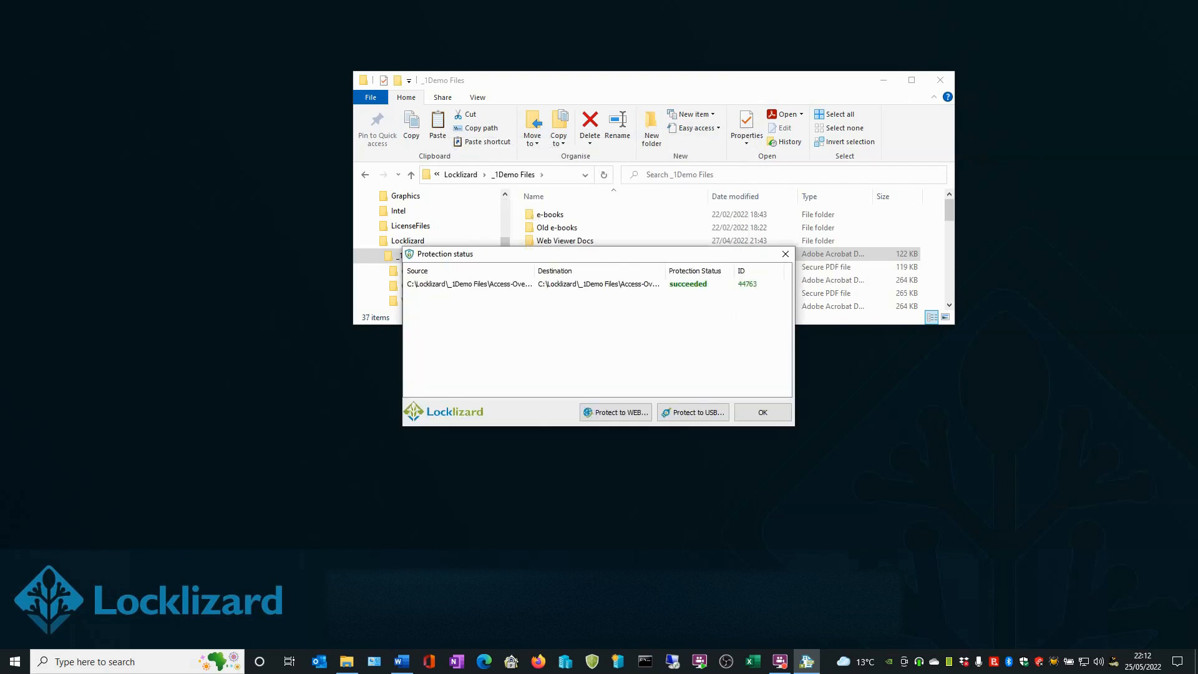
left_click(762, 412)
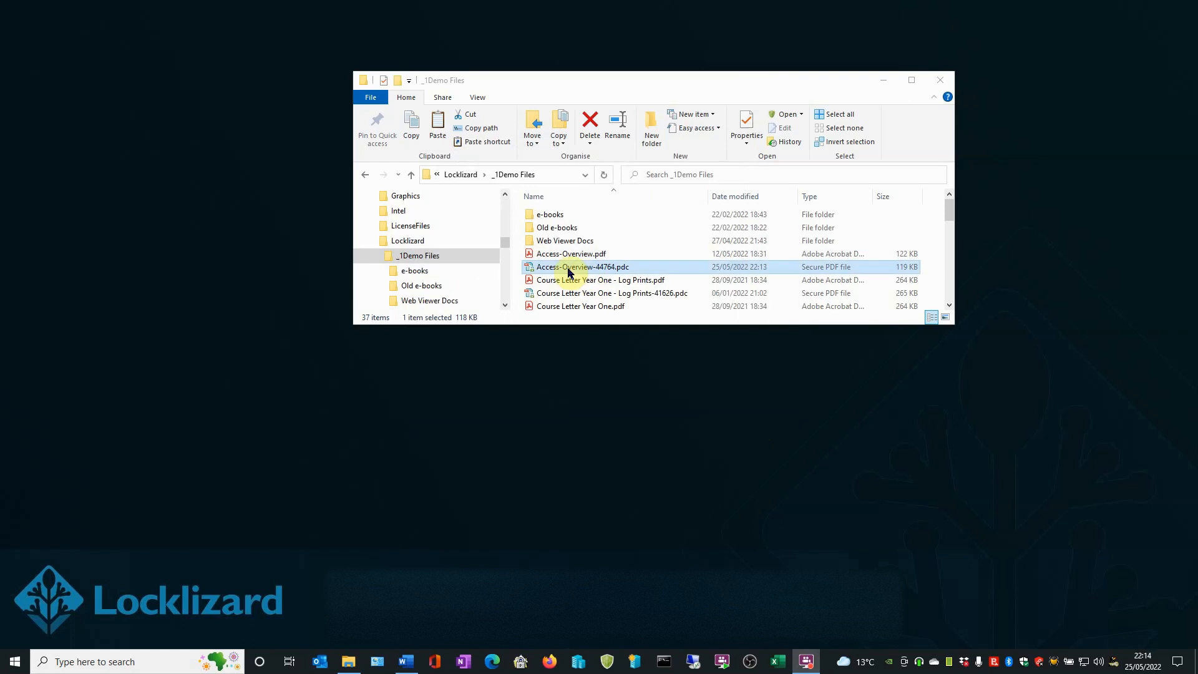
View Access-Overview-44764.pdc in Secure Viewer, scroll through its pages, and close it
double_click(582, 266)
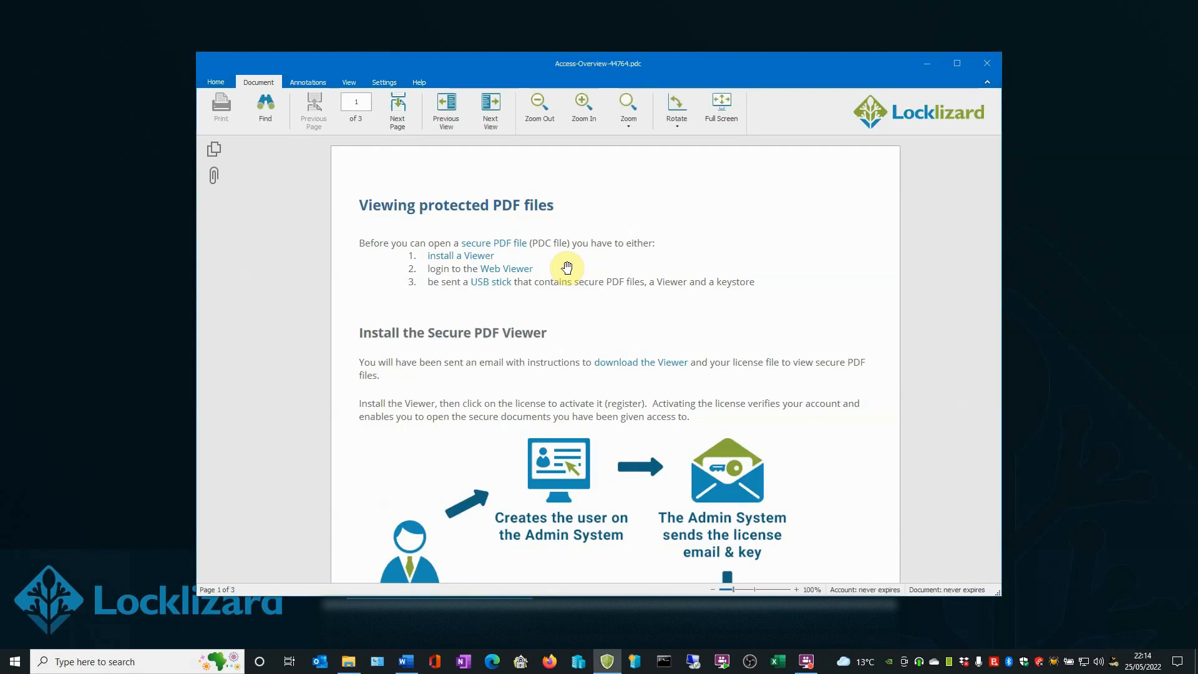
scroll("down", 3)
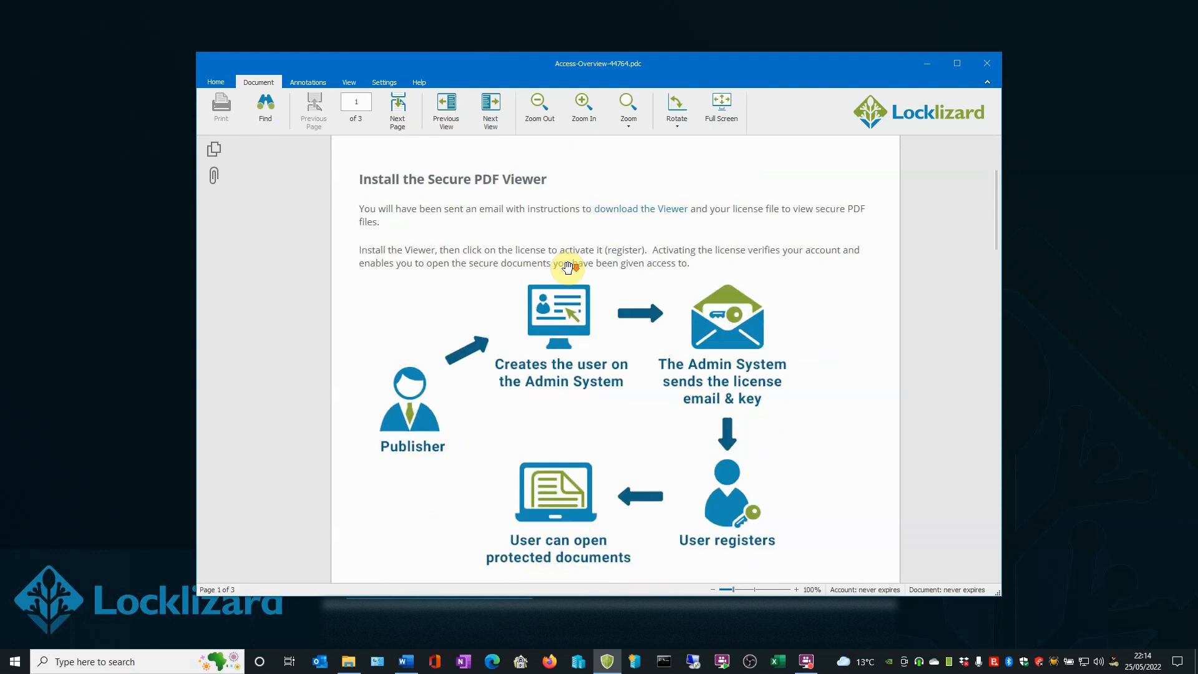
scroll("down", 3)
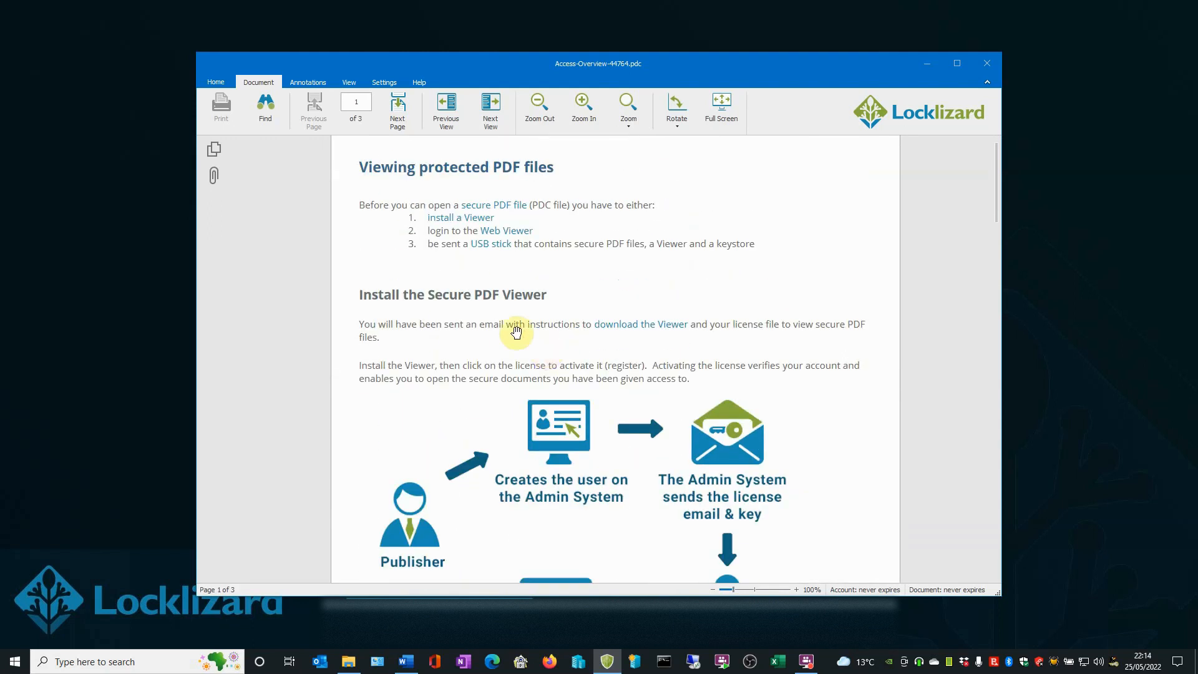
mouse_move(675, 111)
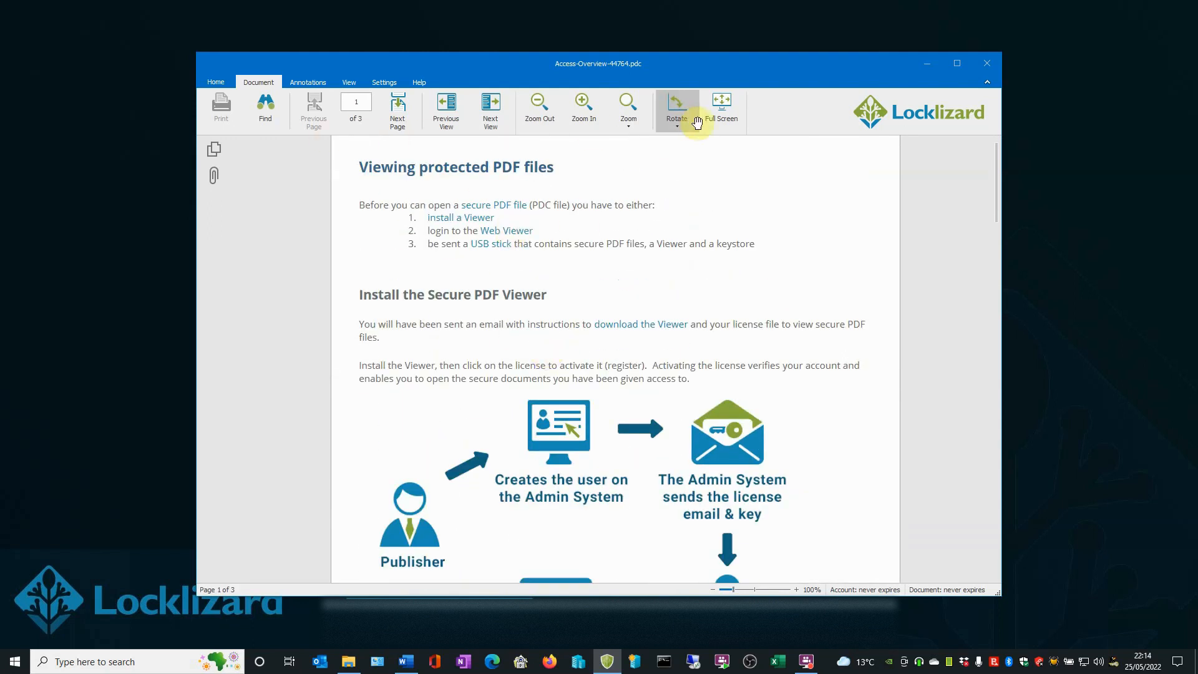
scroll("down", 3)
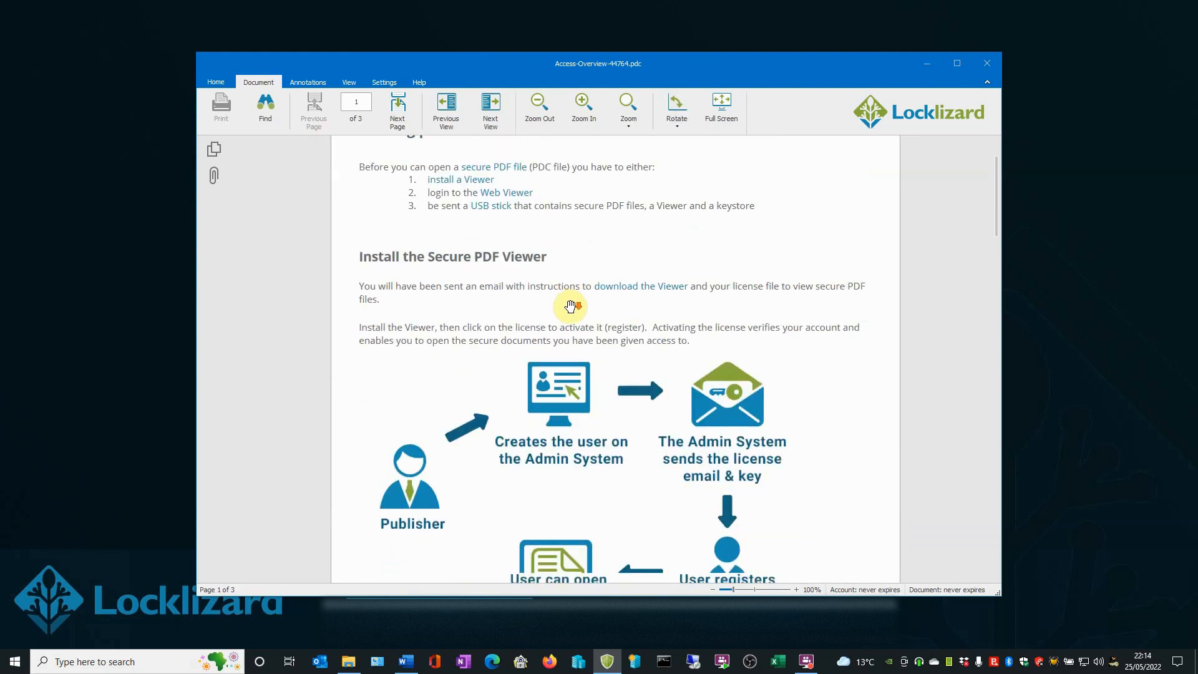
scroll("down", 3)
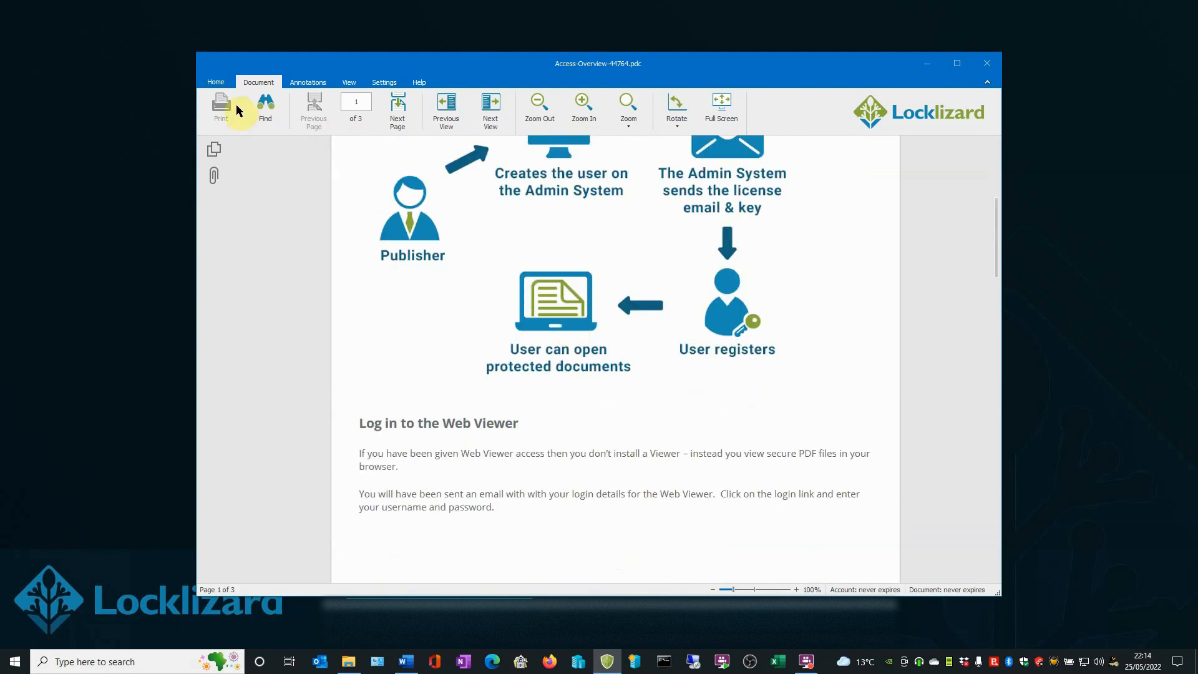
mouse_move(221, 106)
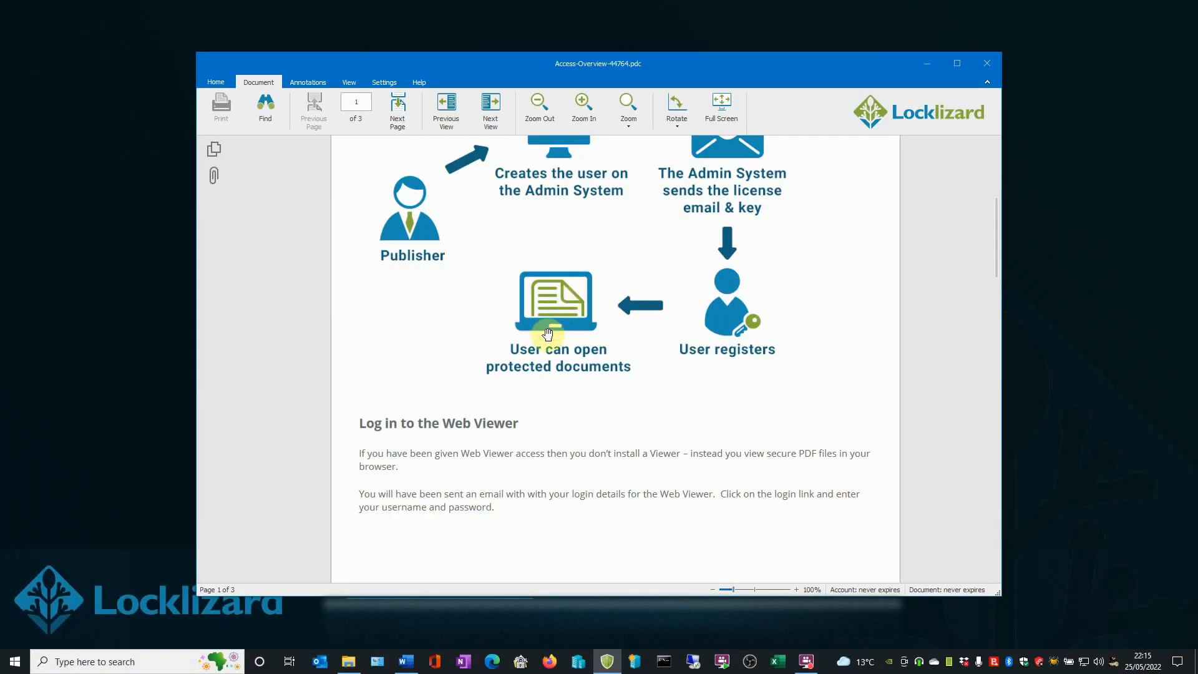
left_click(397, 107)
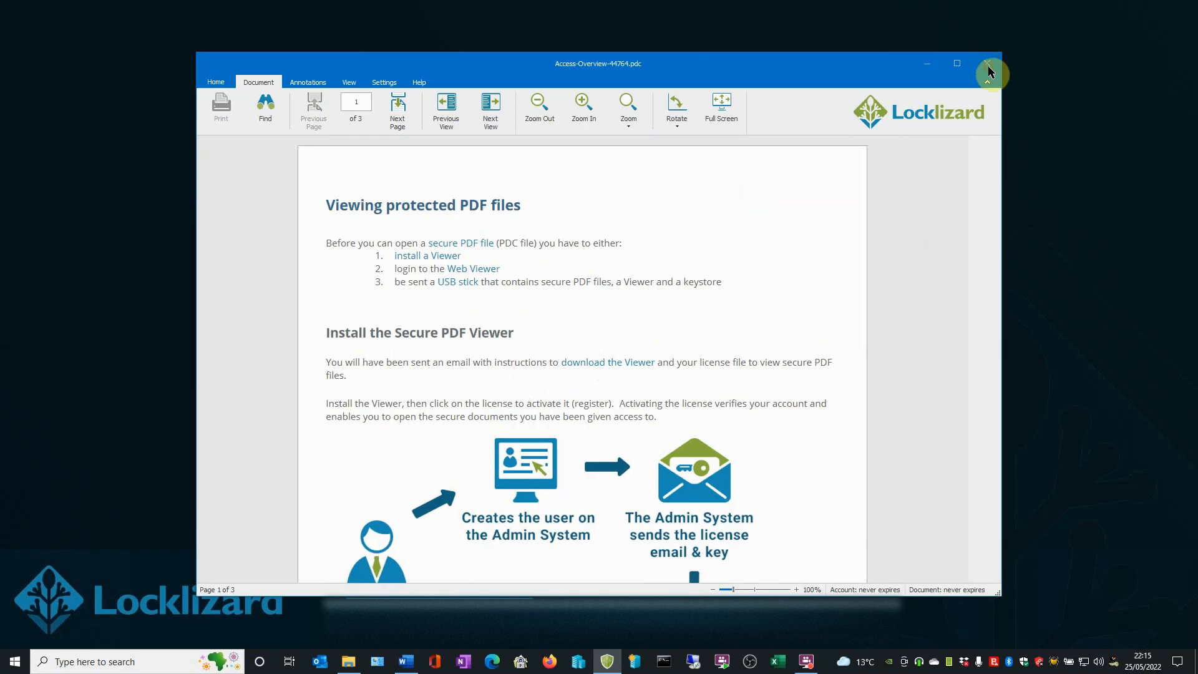
left_click(989, 64)
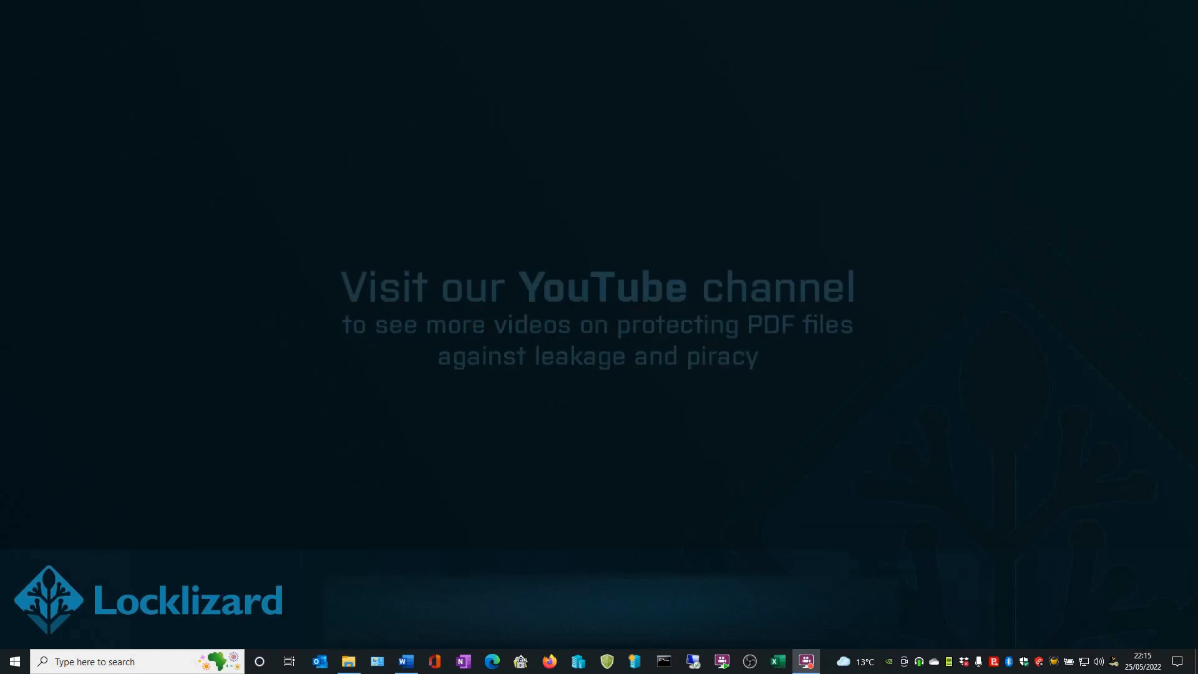